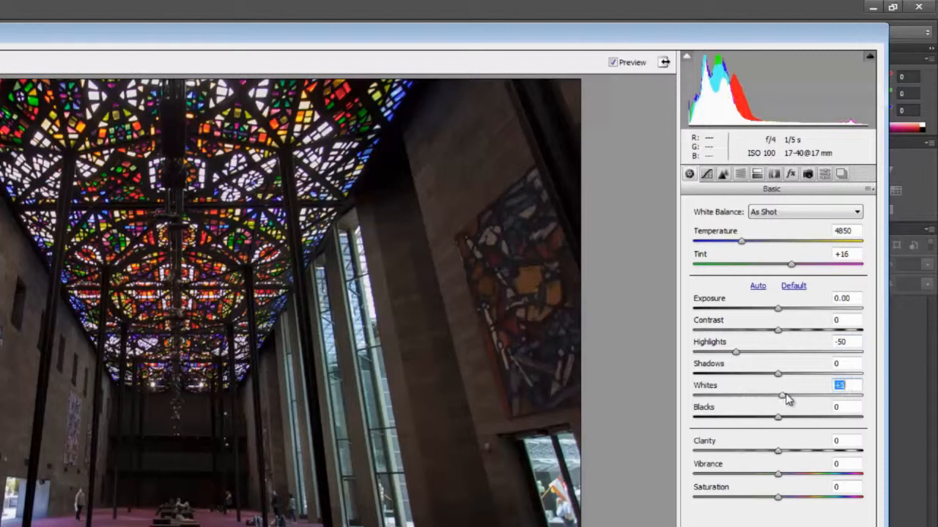
# Zero Whites and Blacks, then try Flash and Cloudy white balance before choosing Shade
pyautogui.moveTo(787, 396); pyautogui.dragTo(762, 391)
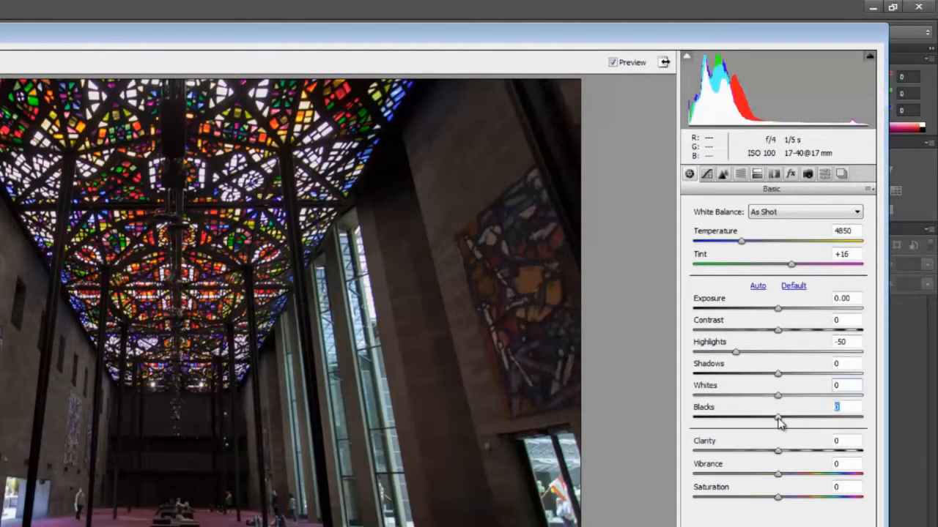
pyautogui.moveTo(777, 418); pyautogui.dragTo(792, 418)
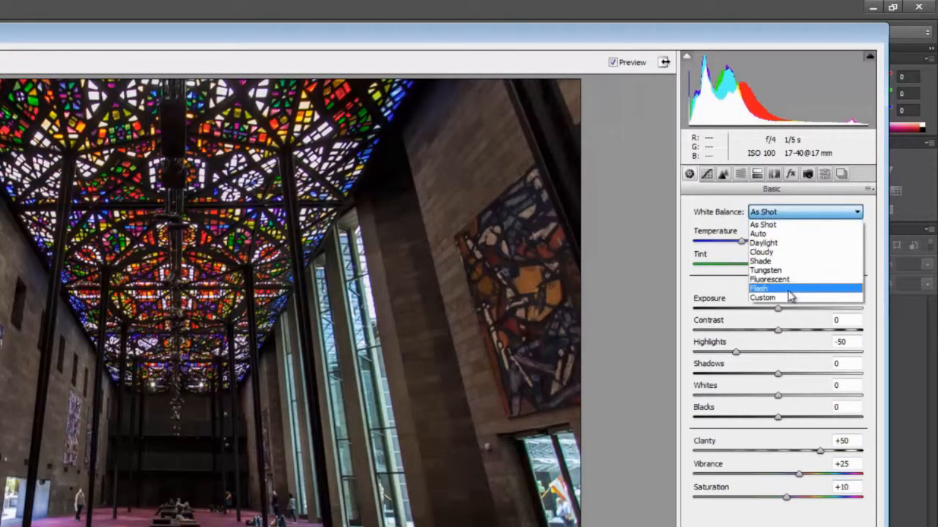
pyautogui.moveTo(792, 280)
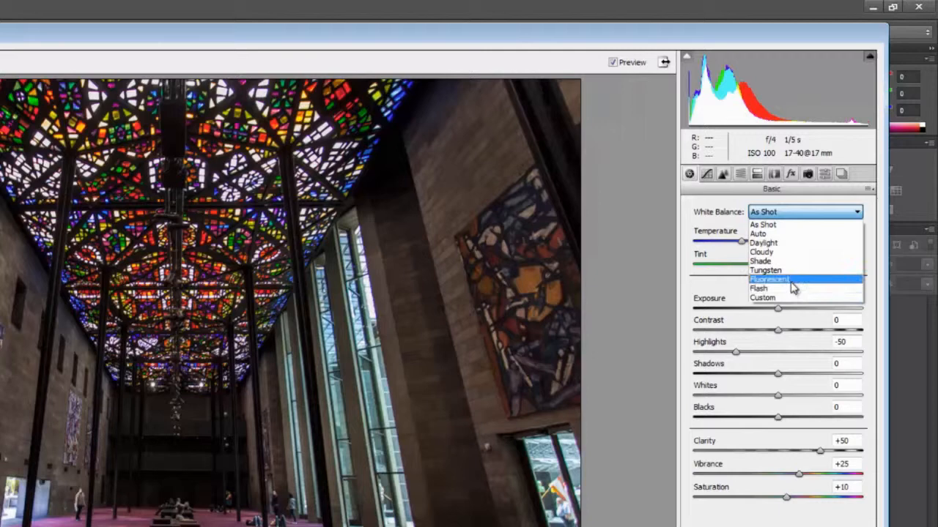
pyautogui.click(758, 288)
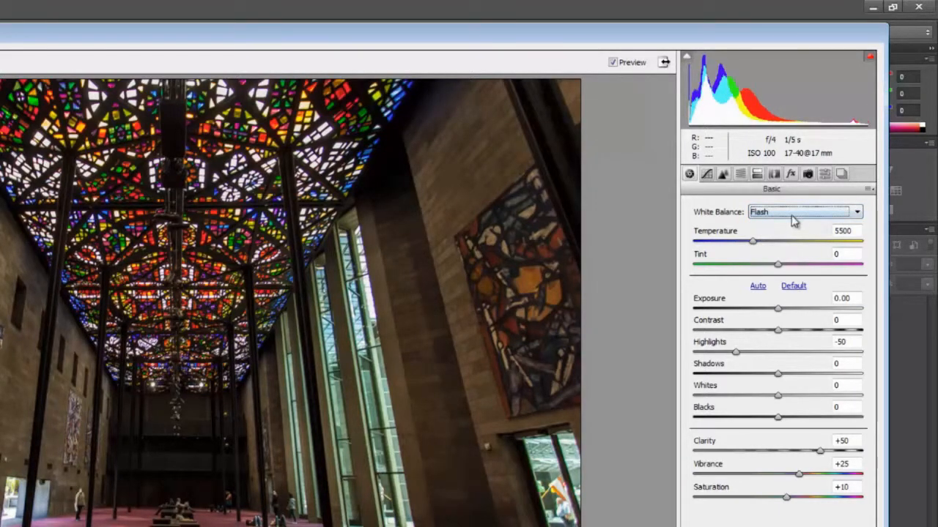
pyautogui.click(856, 212)
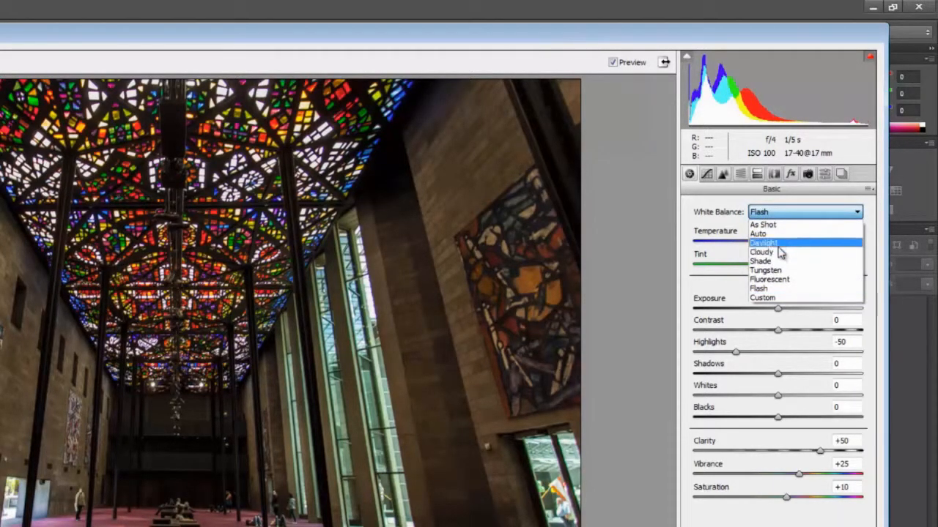
pyautogui.click(762, 252)
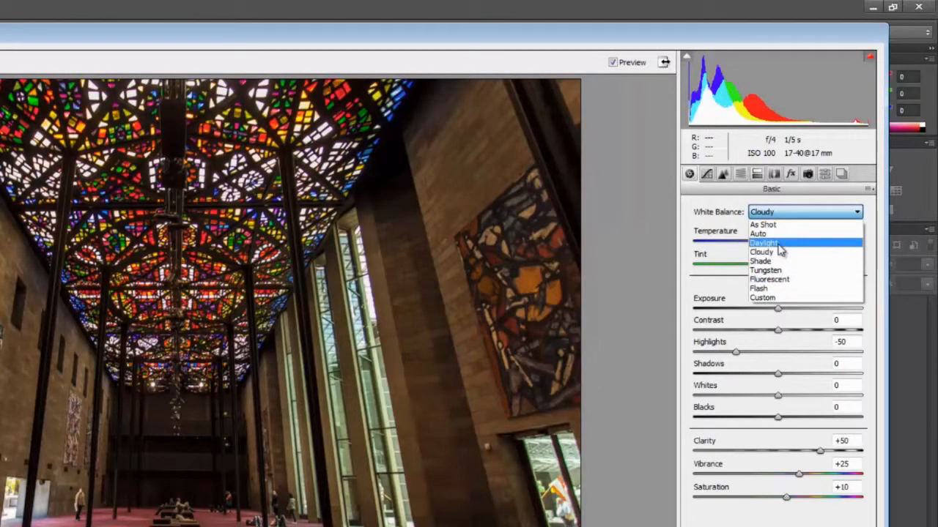
pyautogui.click(761, 261)
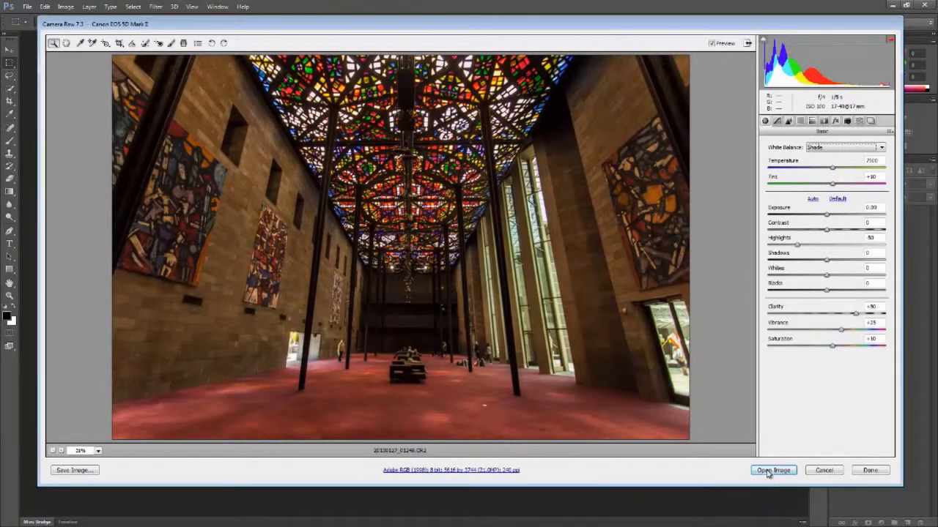
# Open the adjusted photo in Photoshop and measure a column's angle with the Ruler tool
pyautogui.click(773, 471)
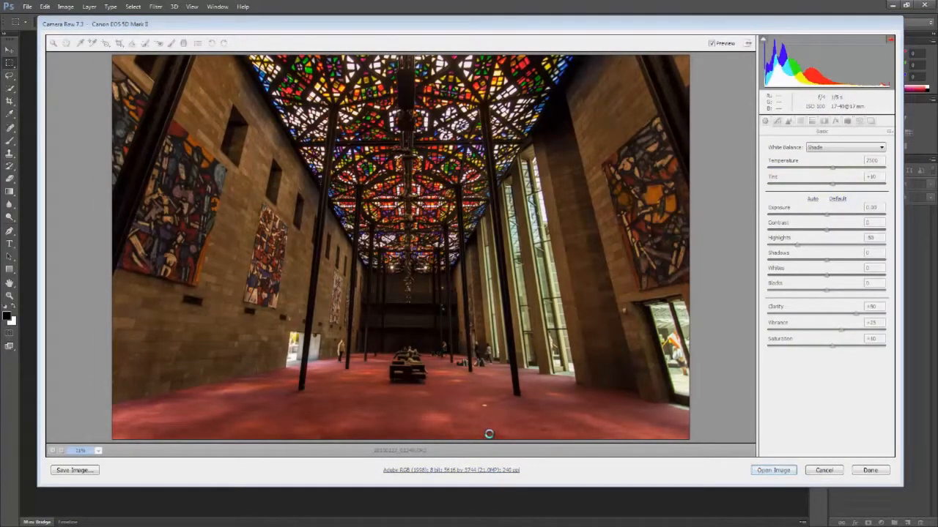
pyautogui.click(772, 470)
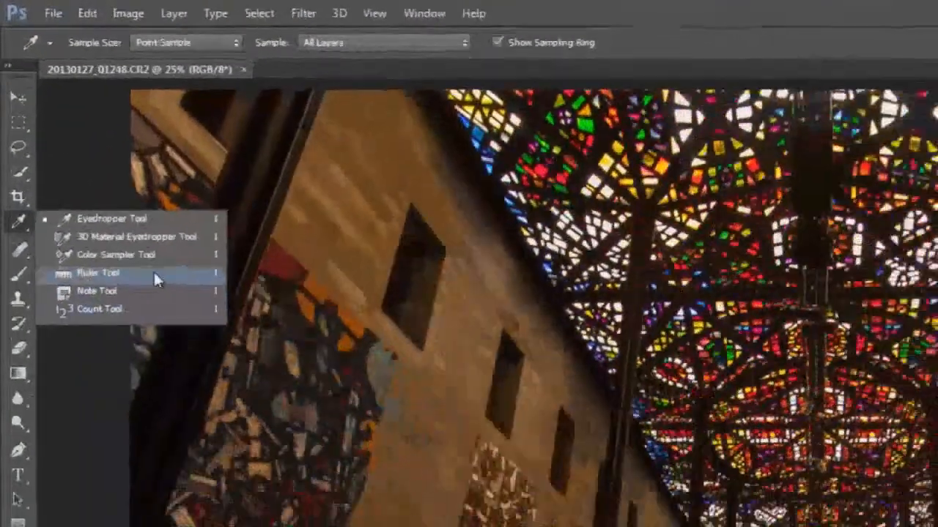
pyautogui.click(96, 273)
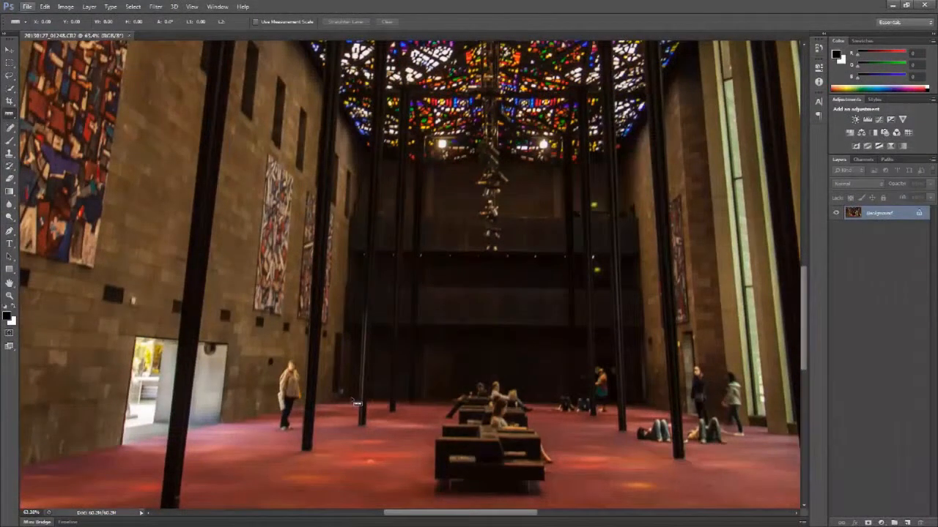
pyautogui.moveTo(348, 399); pyautogui.dragTo(692, 398)
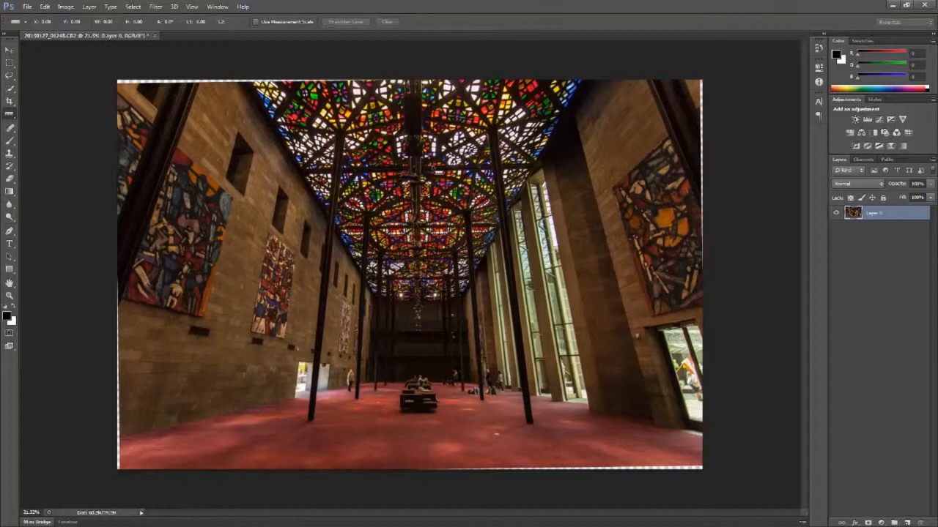
# Crop the straightened image inside its rotated edges and commit the crop
pyautogui.click(45, 7)
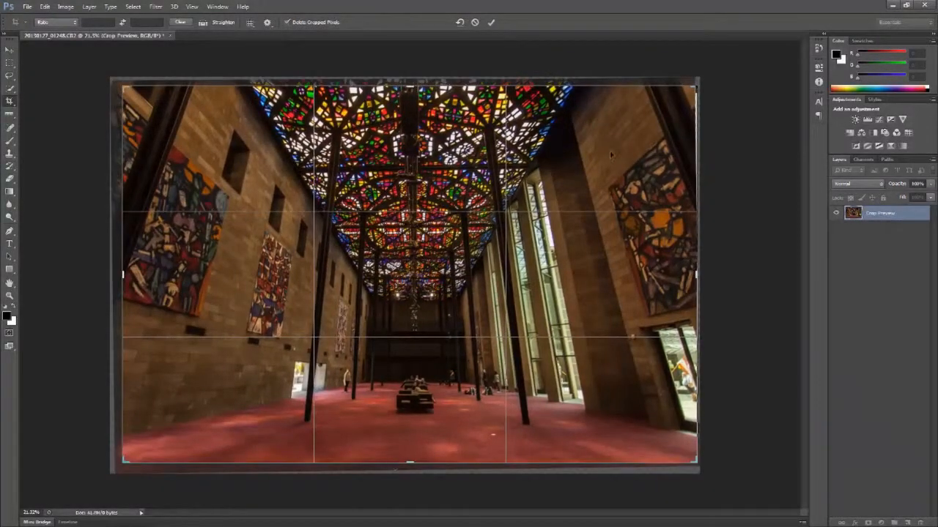
pyautogui.click(491, 22)
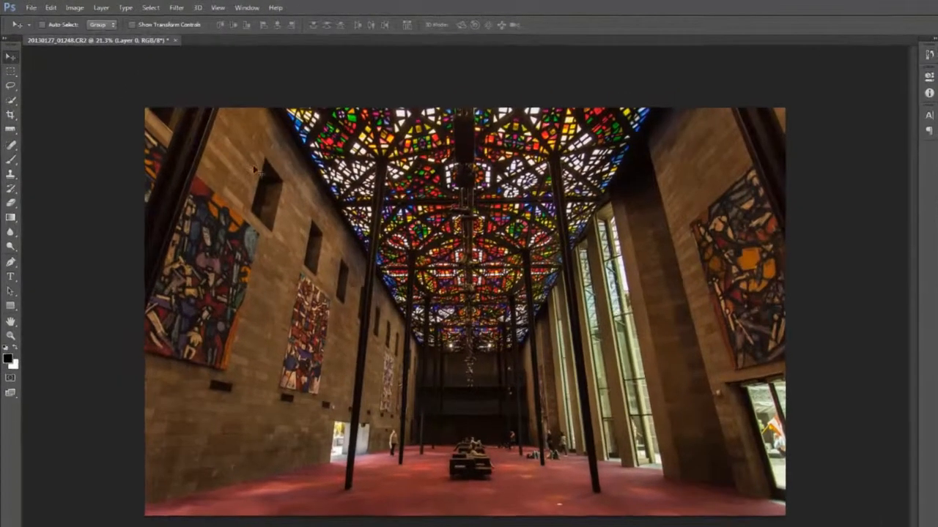
# Launch Color Efex Pro 4 and adjust the Polarization effect slider
pyautogui.click(175, 7)
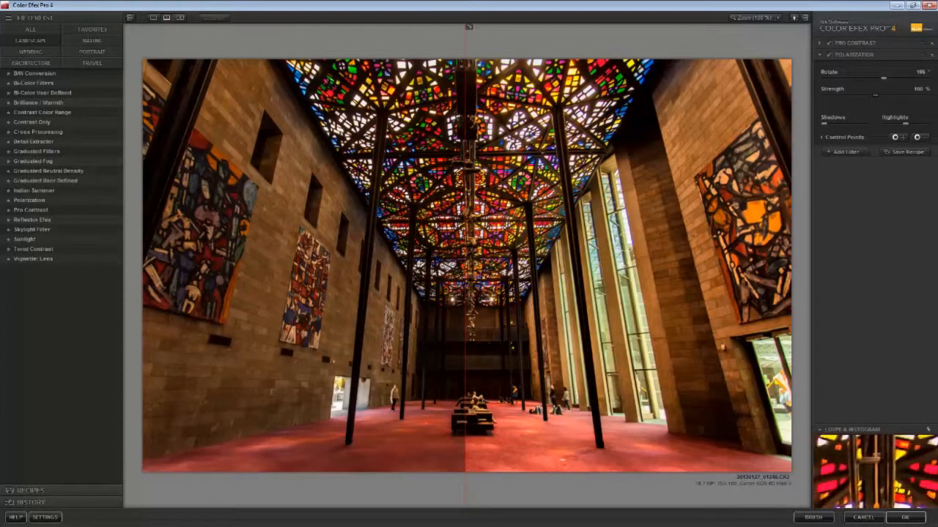
pyautogui.moveTo(468, 264); pyautogui.dragTo(225, 264)
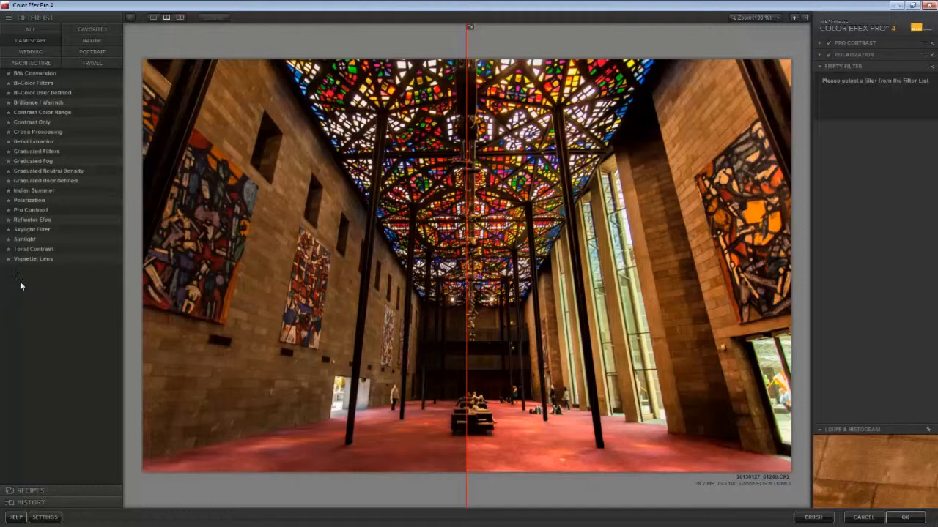
pyautogui.moveTo(42, 275)
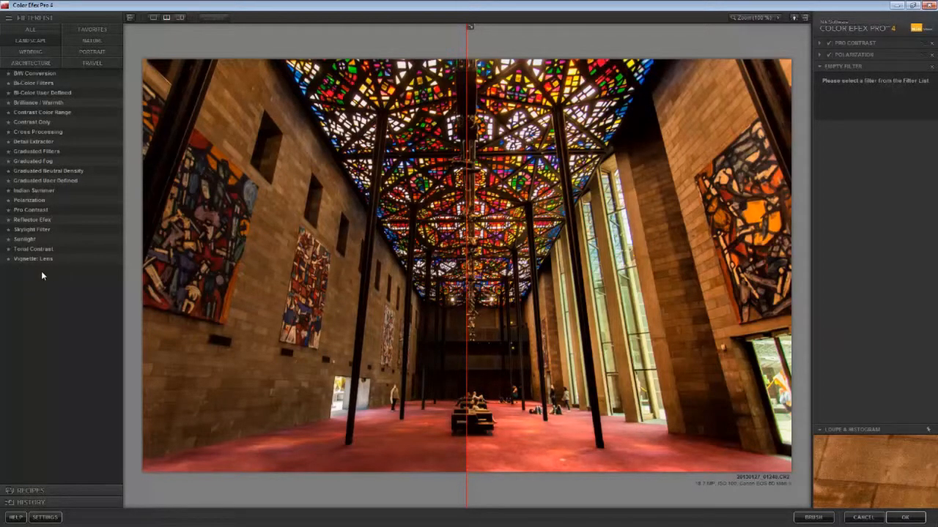
pyautogui.moveTo(24, 239)
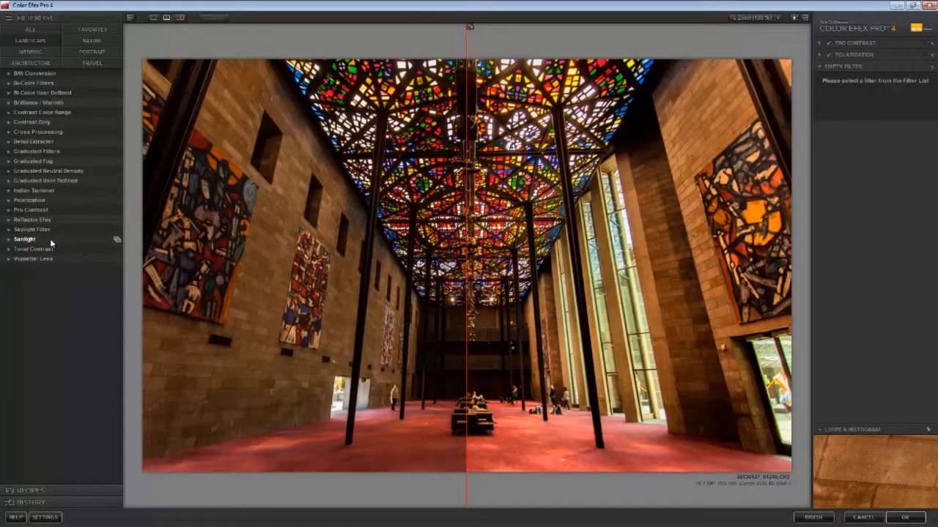
# Add Graduated Neutral Density and Sunlight filters and fine-tune their sliders
pyautogui.click(49, 170)
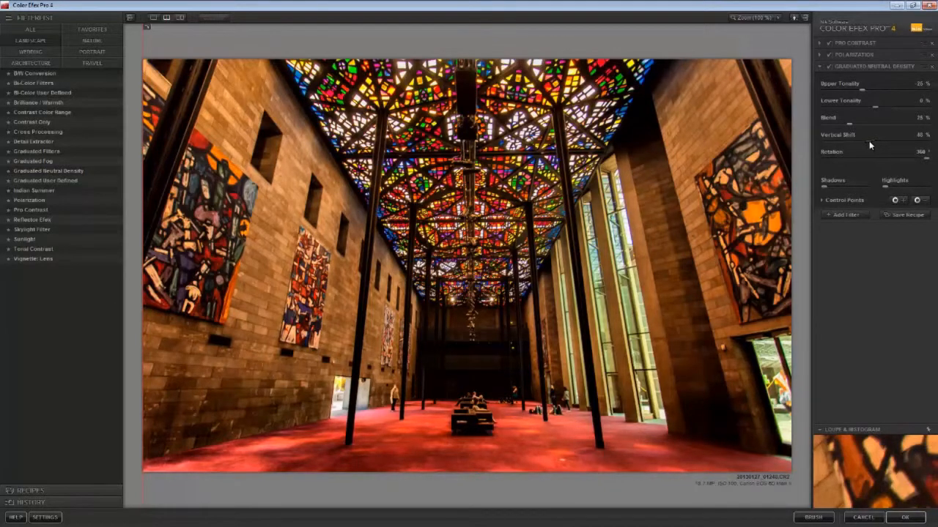
pyautogui.moveTo(875, 143); pyautogui.dragTo(860, 142)
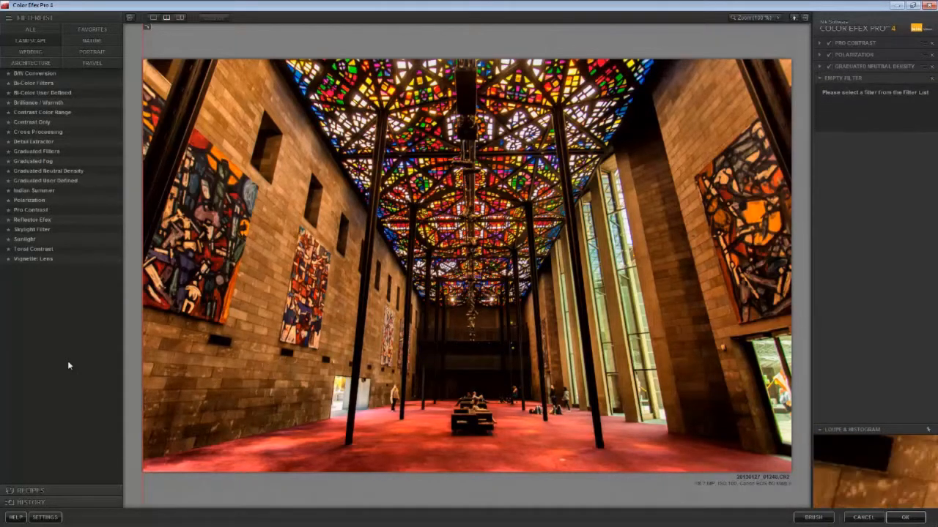
pyautogui.click(25, 239)
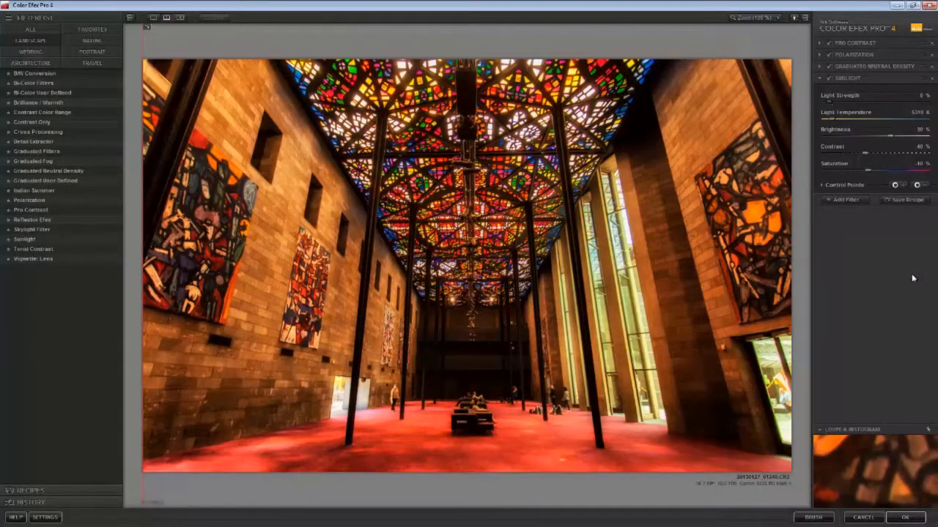
pyautogui.moveTo(864, 237)
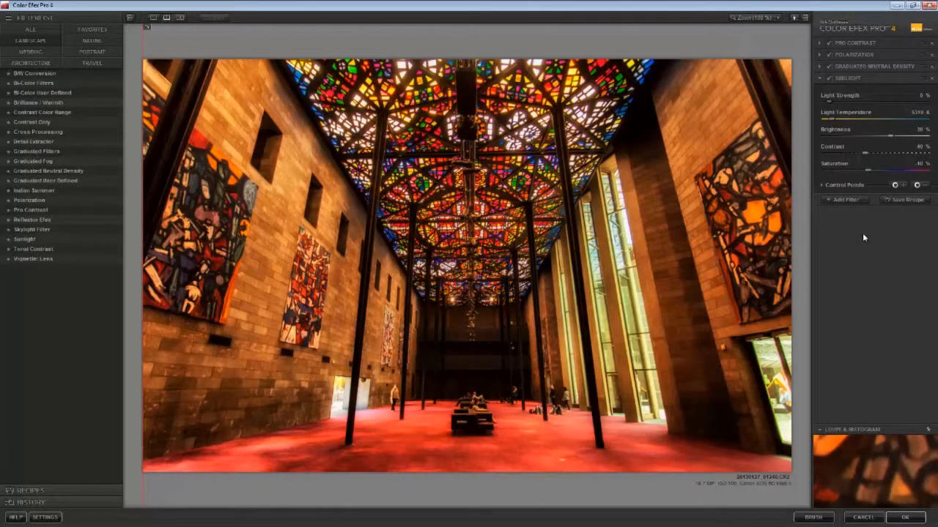
pyautogui.click(844, 200)
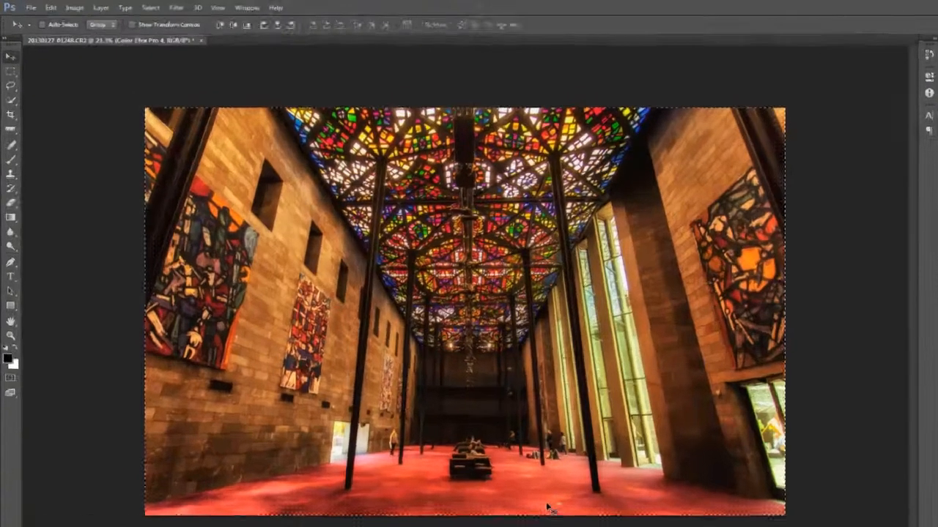
# Apply the Color Efex Pro 4 filter stack and return to Photoshop
pyautogui.click(51, 7)
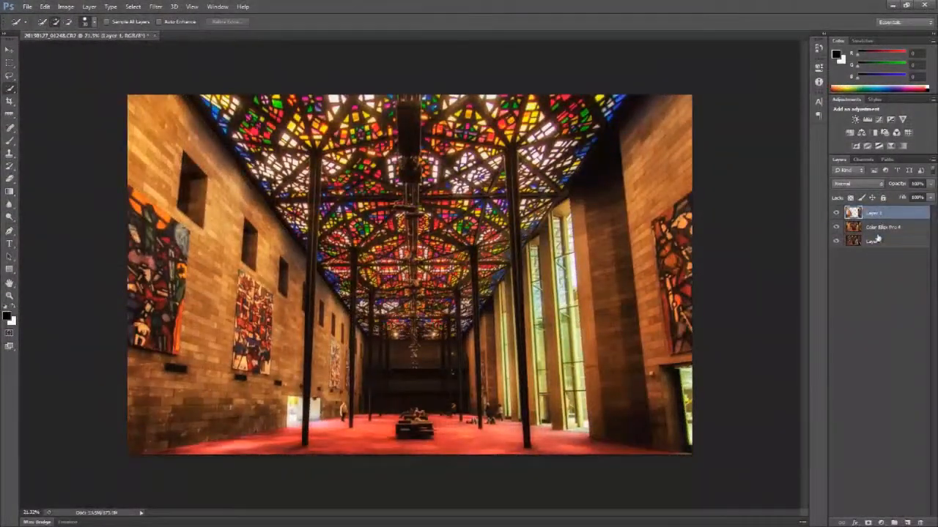
# Select the stamped Layer 1 in the Layers panel
pyautogui.click(835, 227)
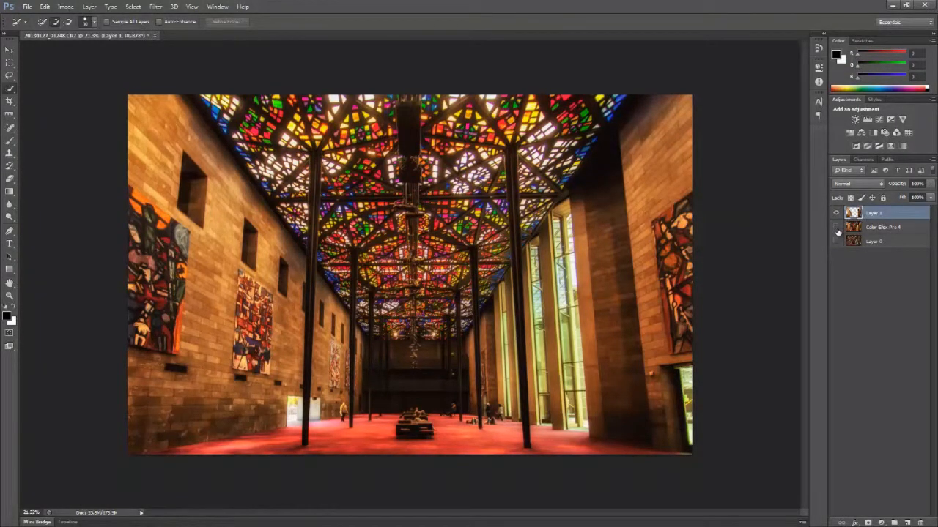
# Run Viveza 2 on Layer 1 with Structure raised to about 50%
pyautogui.click(836, 228)
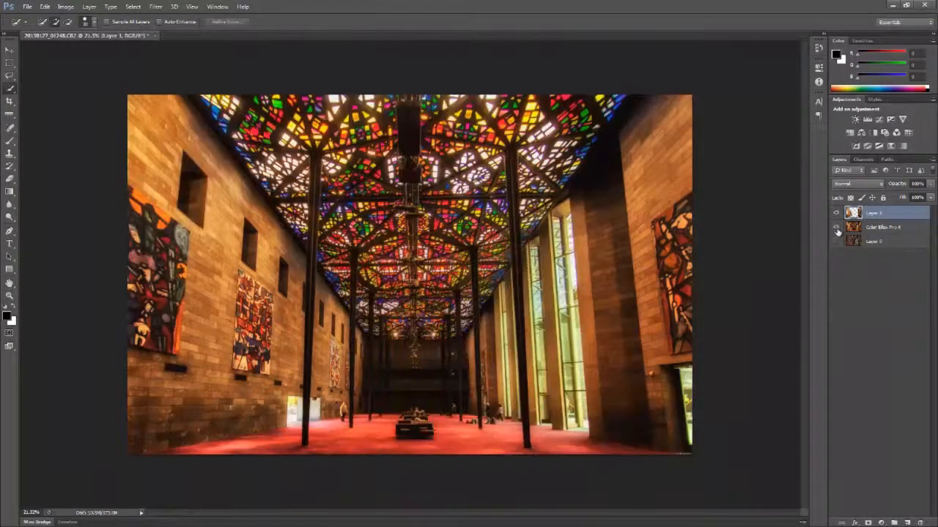
pyautogui.click(836, 212)
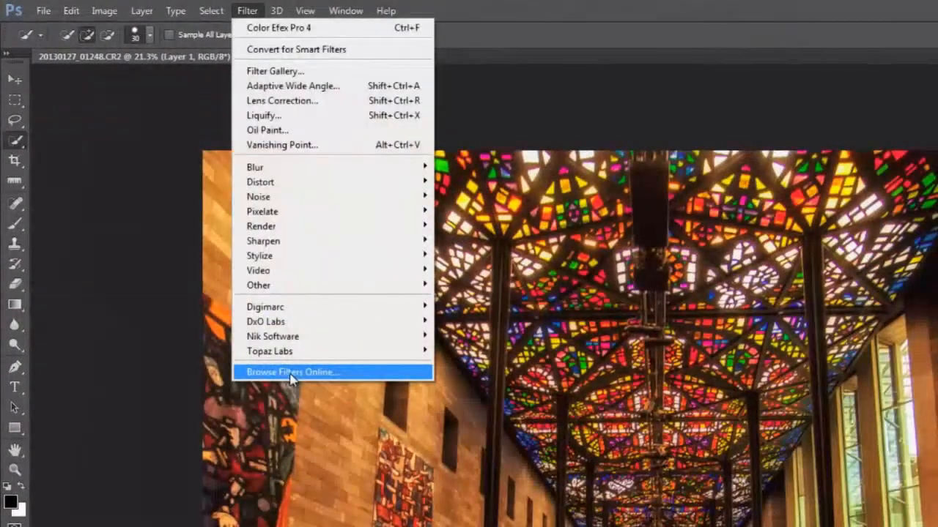
pyautogui.moveTo(272, 337)
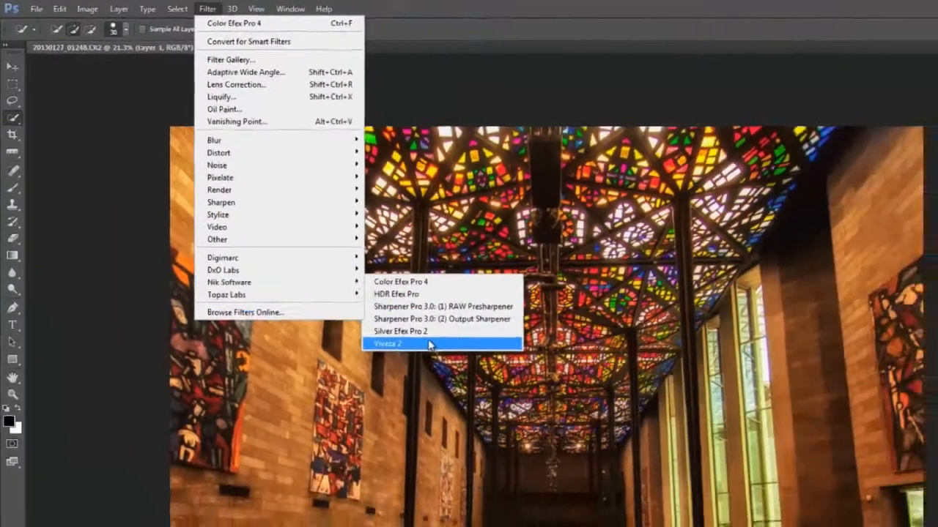
pyautogui.click(387, 345)
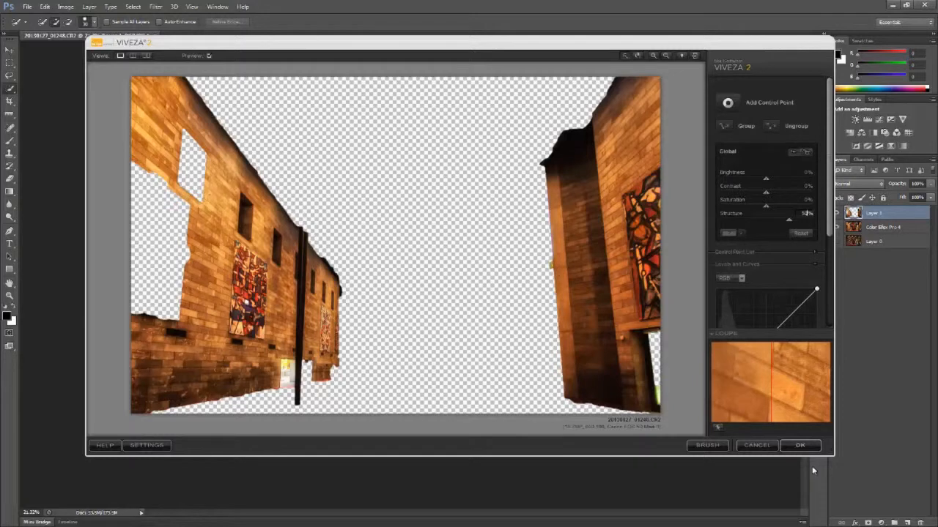
pyautogui.click(800, 445)
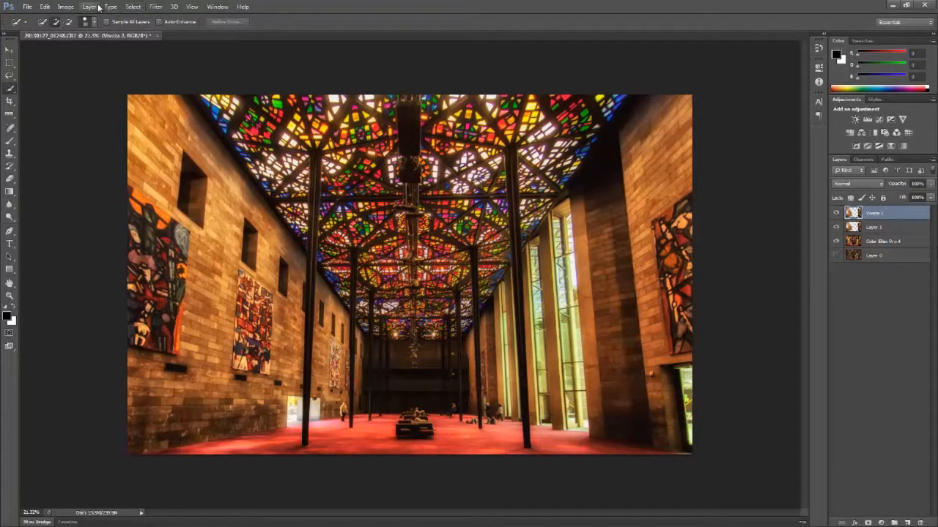
# Flatten the image, discarding hidden layers, and check its 5419×3453 size
pyautogui.click(89, 7)
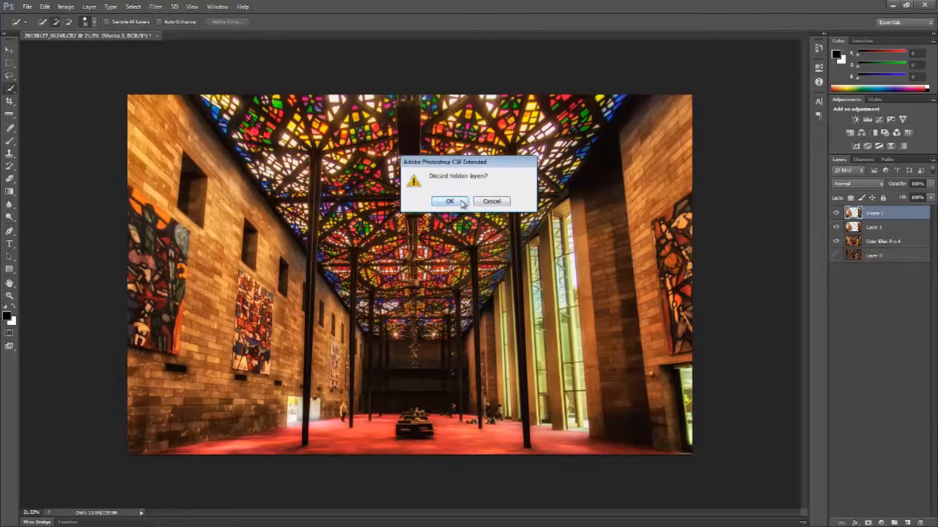
pyautogui.click(449, 201)
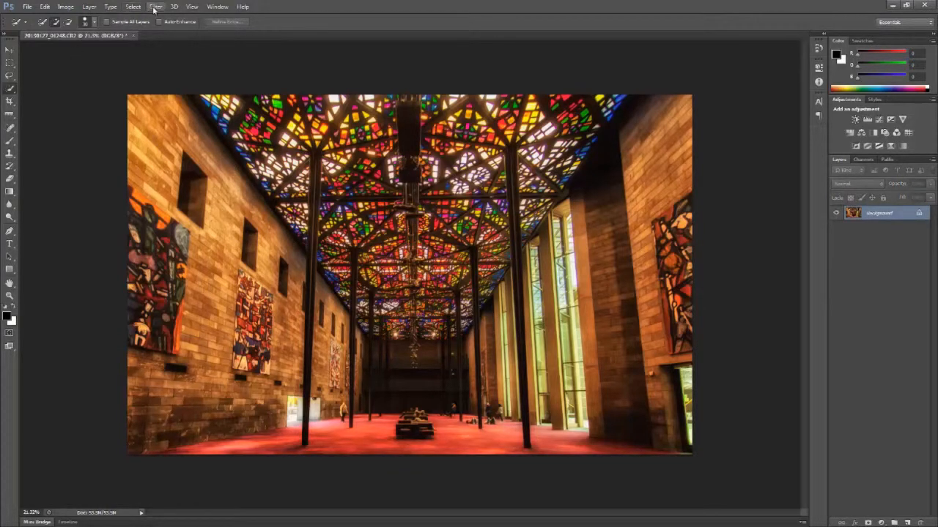
pyautogui.click(155, 7)
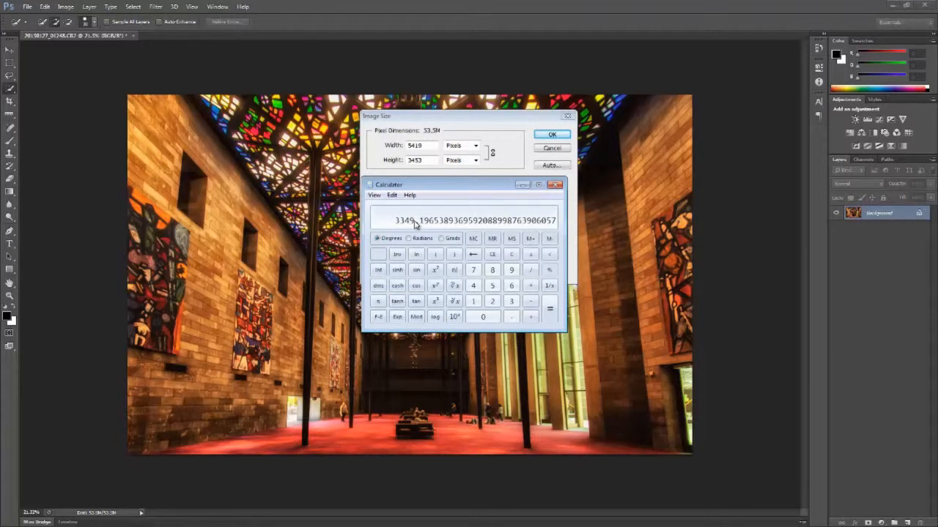
pyautogui.moveTo(546, 231)
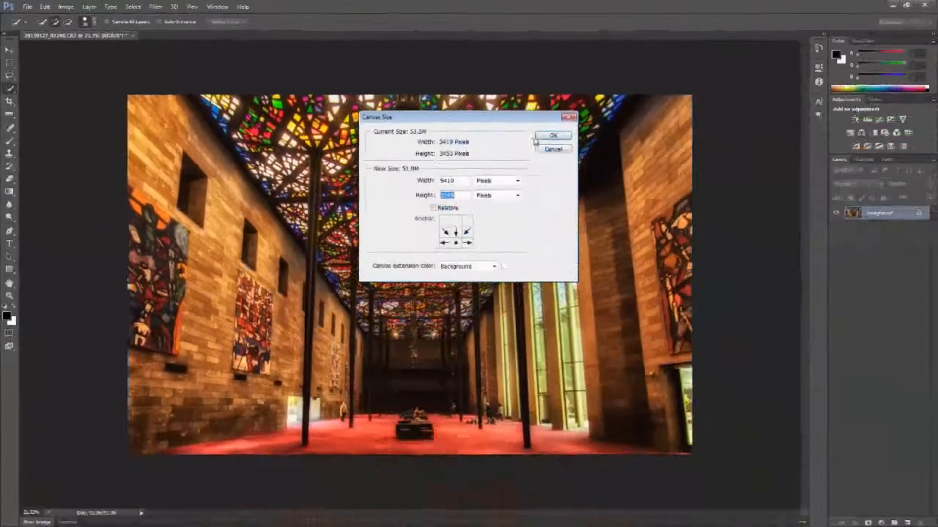
# Trim the canvas to golden-ratio height, apply a Color Efex Pro 4 pass, and start saving as JPEG
pyautogui.click(553, 135)
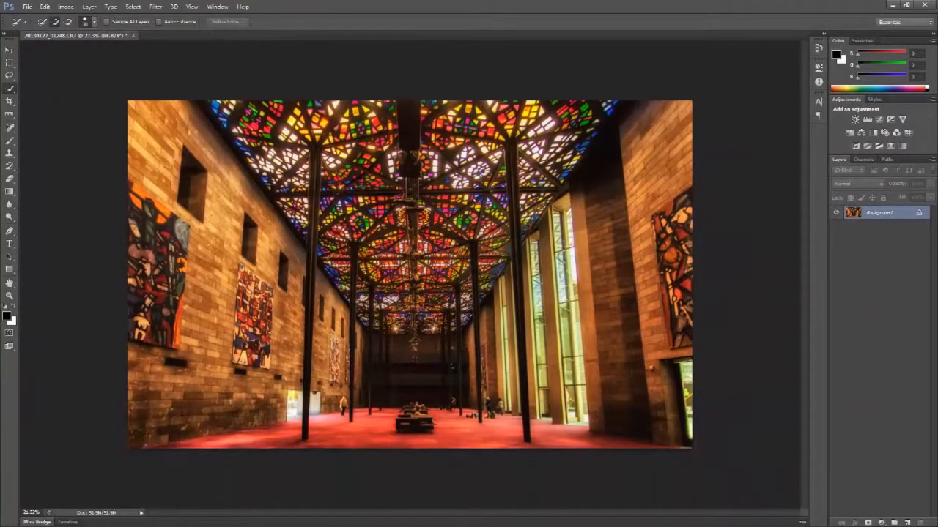
pyautogui.moveTo(553, 275)
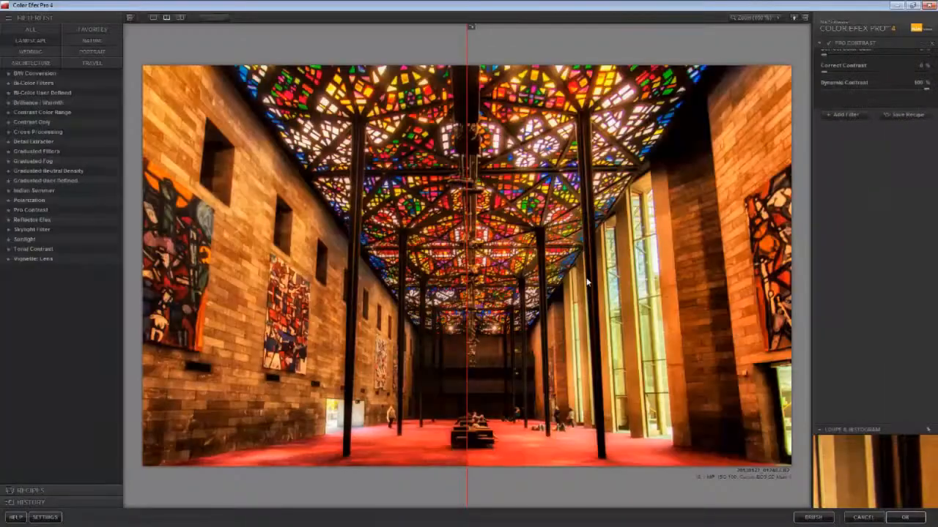
pyautogui.click(33, 259)
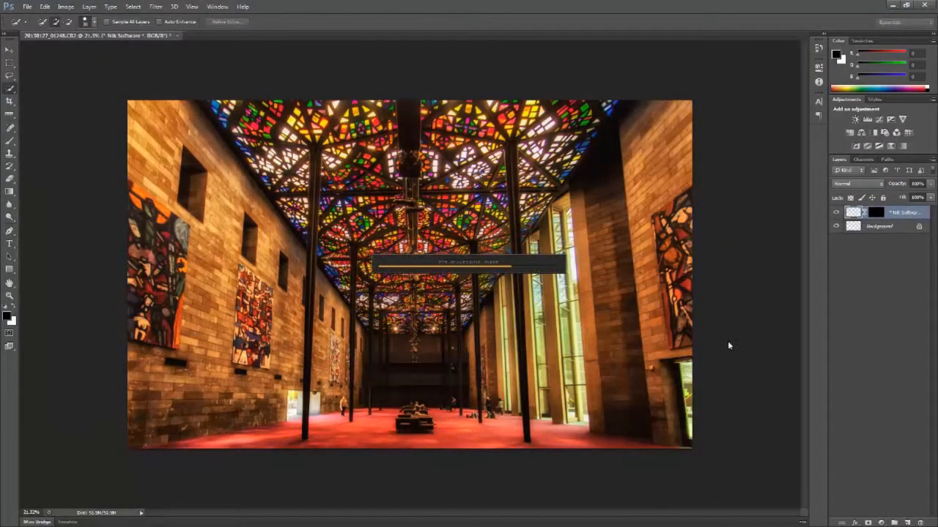
pyautogui.click(115, 9)
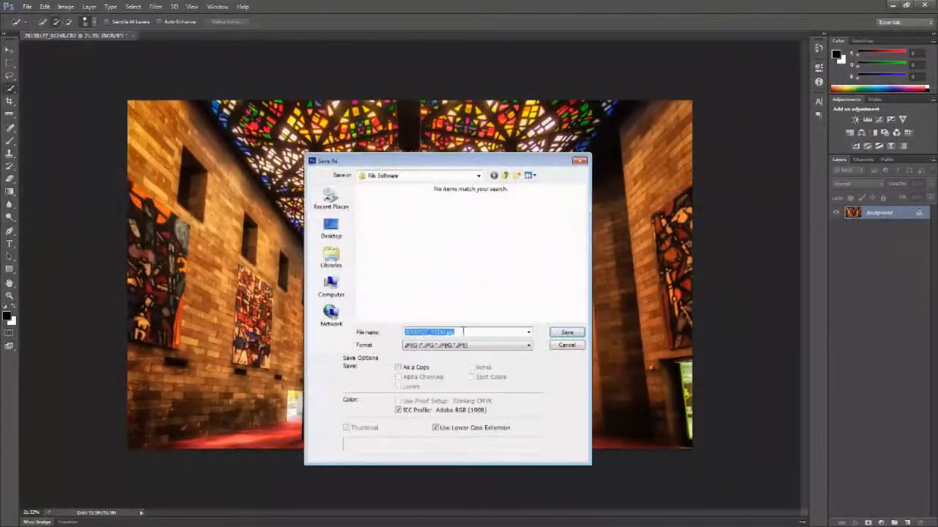
# Confirm saving the edited hall photo as a JPEG in the Nik Software folder
pyautogui.click(566, 332)
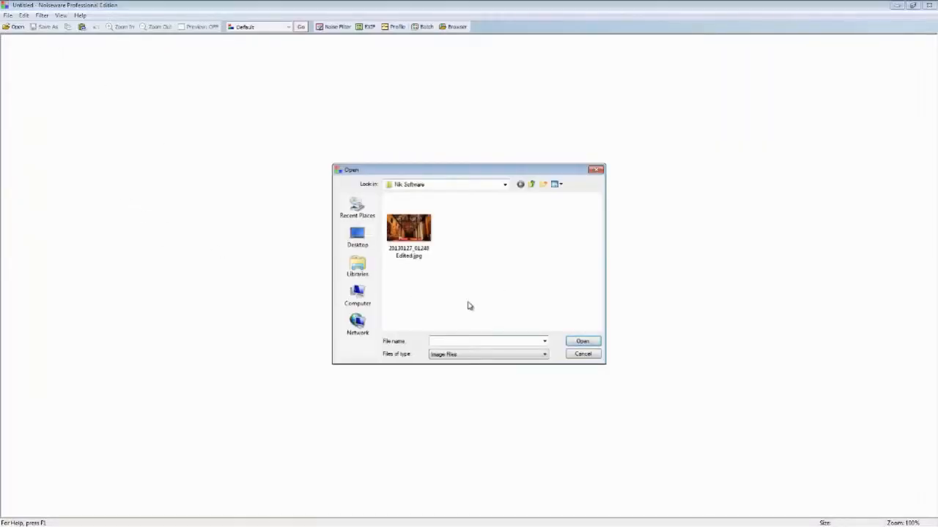
# Open 20130127_01248 Edited.jpg in Noiseware and apply the Full (stronger luma) preset
pyautogui.click(409, 227)
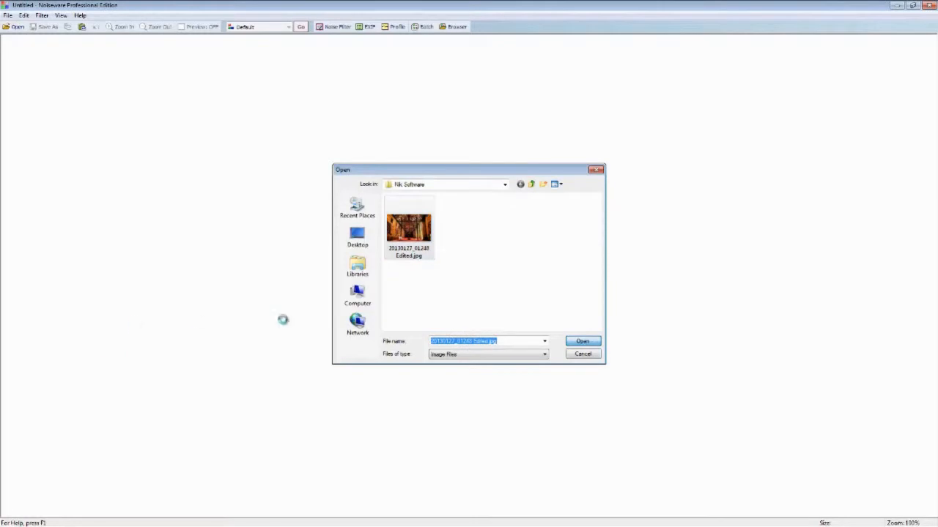
pyautogui.click(581, 341)
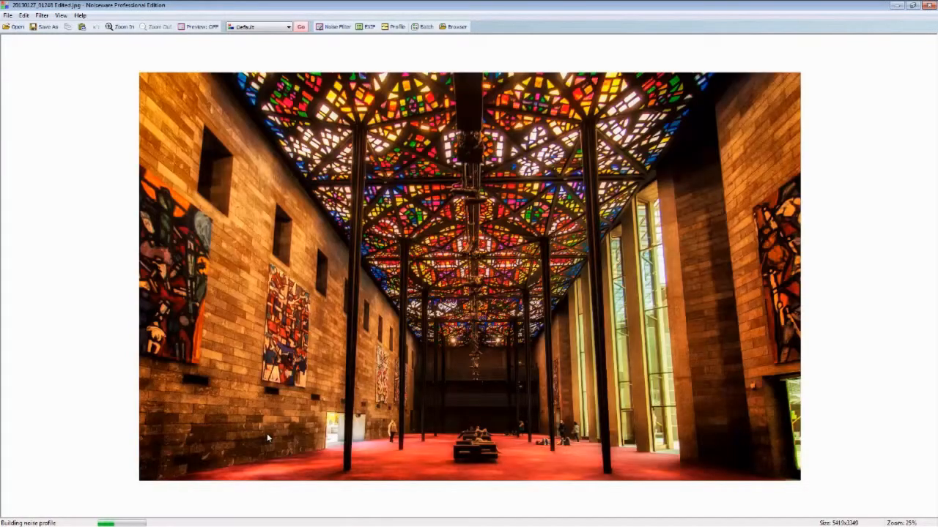
pyautogui.moveTo(108, 247)
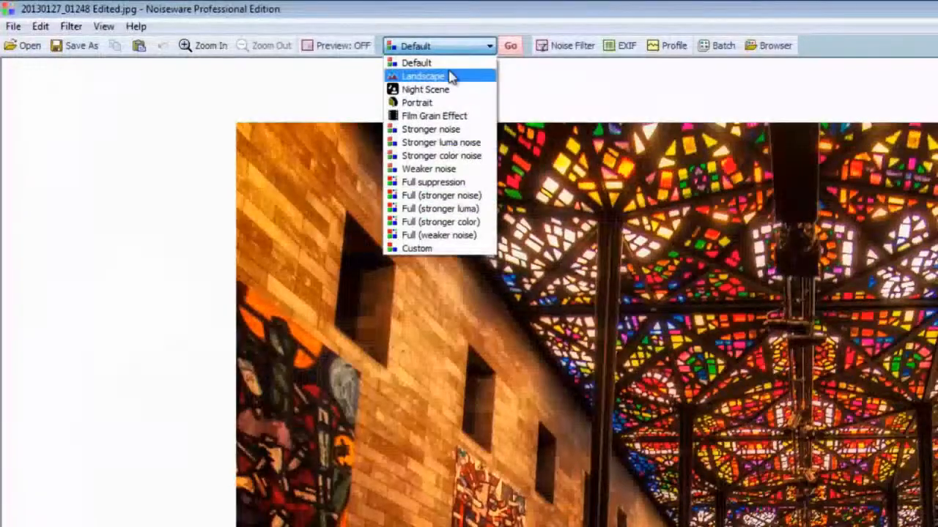
pyautogui.moveTo(417, 63)
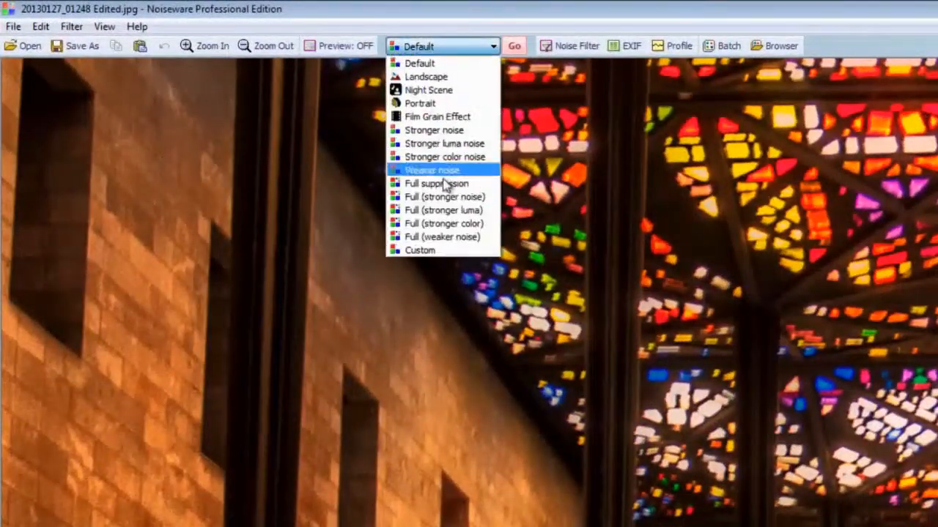
pyautogui.moveTo(443, 223)
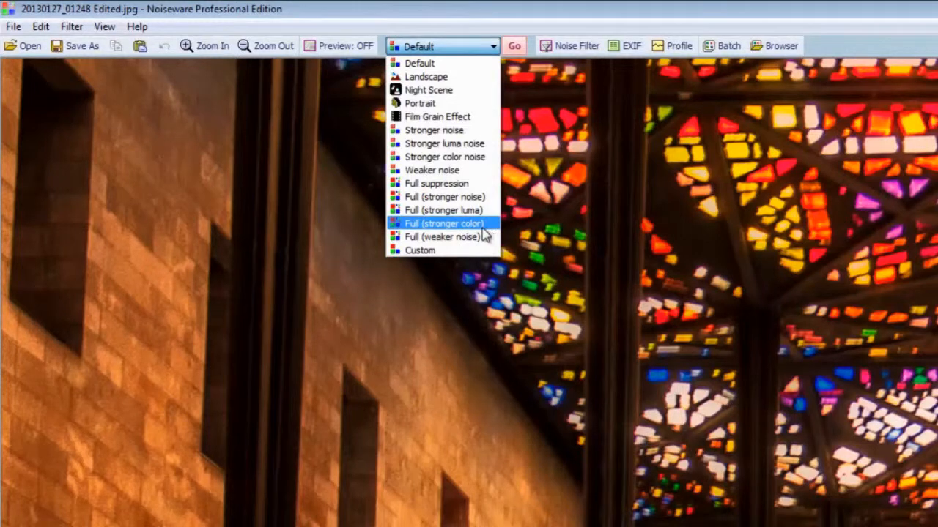
pyautogui.moveTo(465, 237)
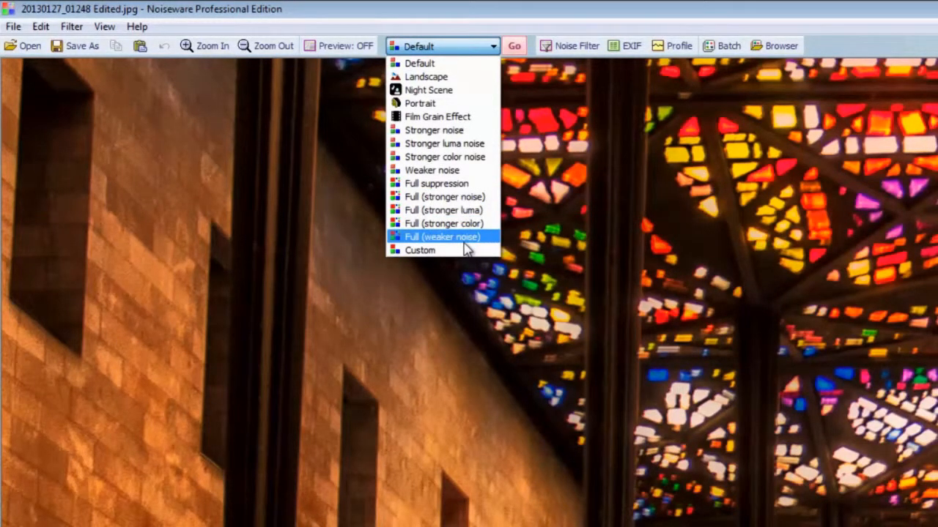
pyautogui.moveTo(443, 224)
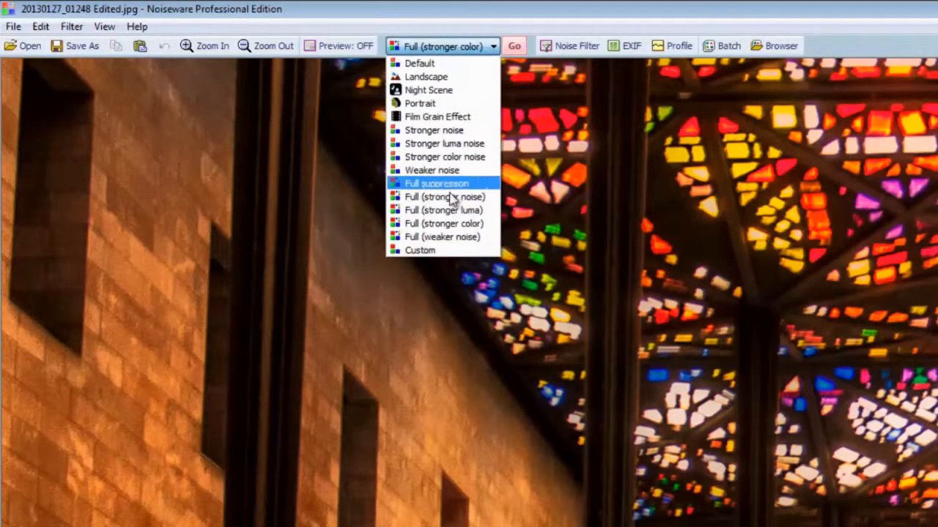
pyautogui.click(443, 210)
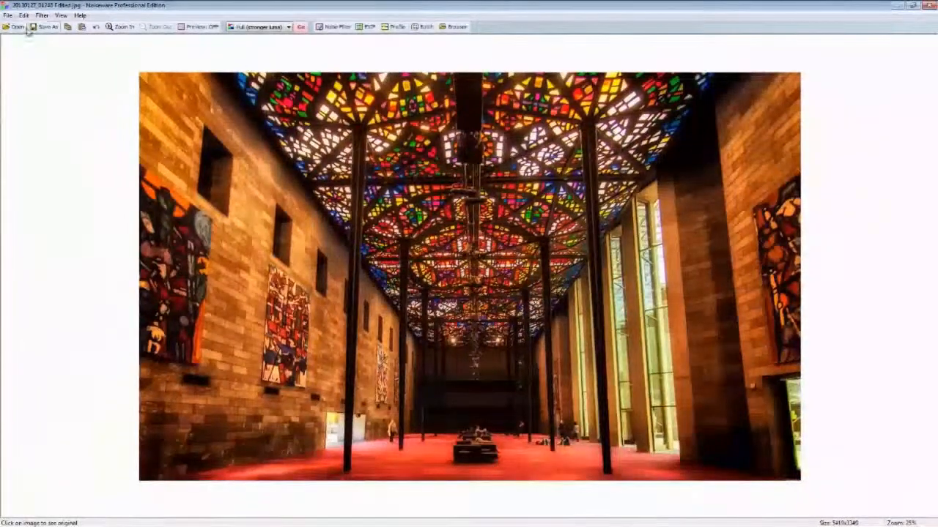
# Save the denoised photo as JPEG over 20130127_01248 Edited.jpg
pyautogui.click(47, 26)
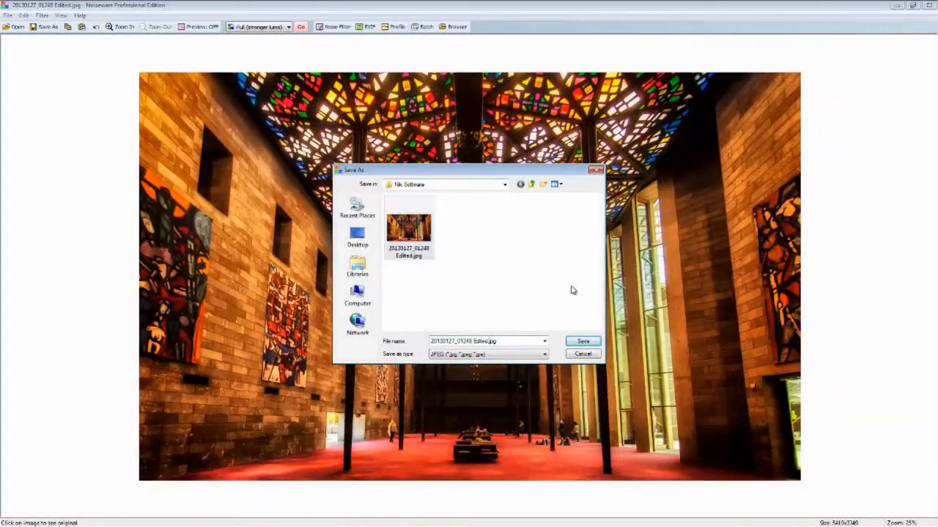
pyautogui.click(582, 341)
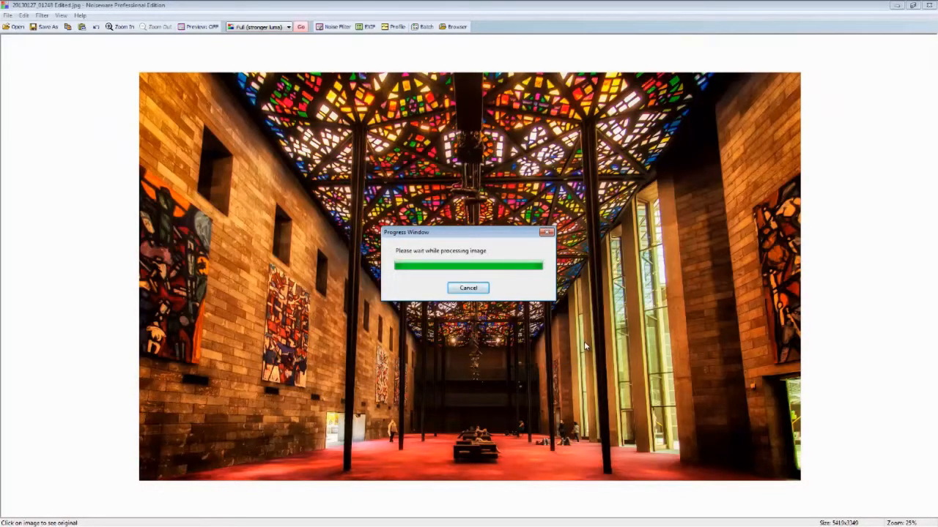